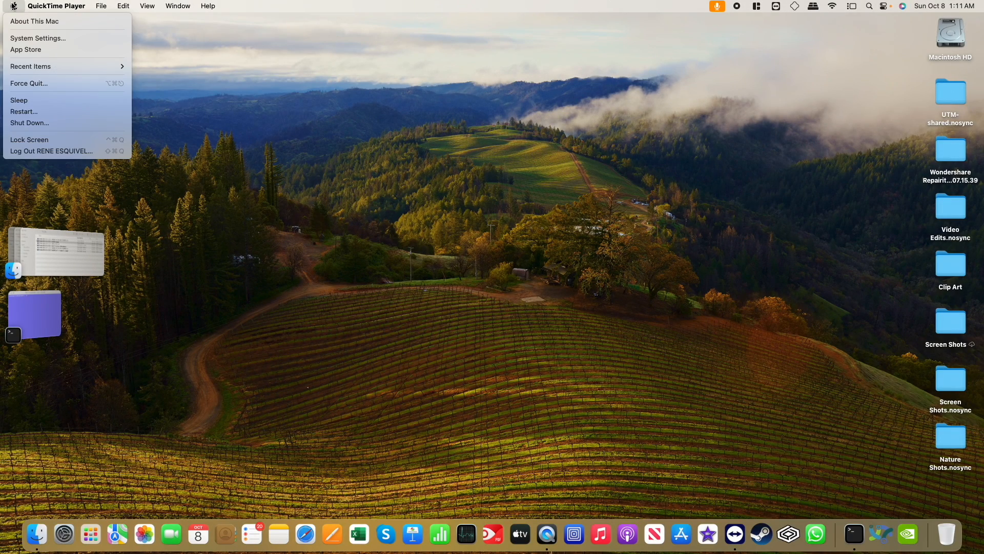
Show the About This Mac summary: Mac mini M1 (2020), 8 GB, Sonoma 14.0
left_click(339, 184)
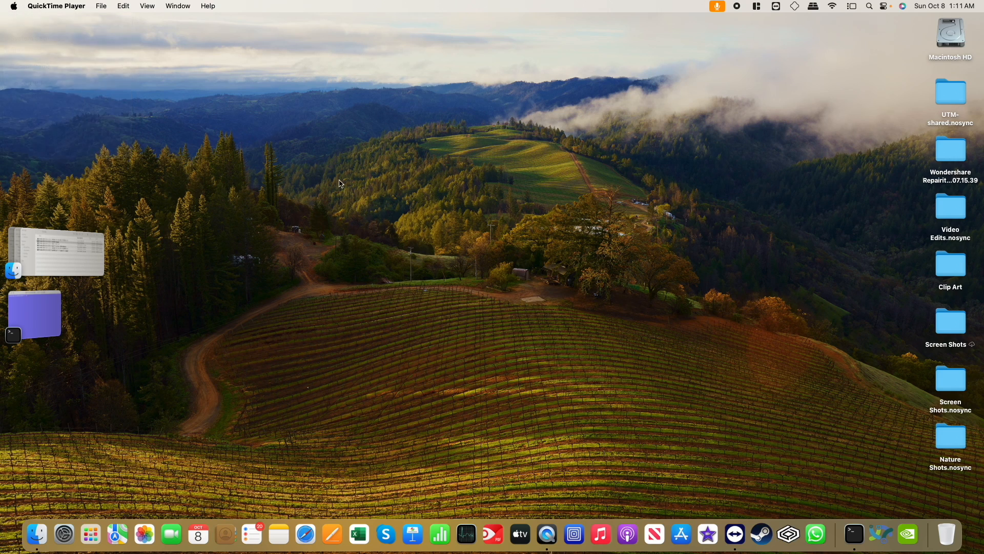
left_click(13, 5)
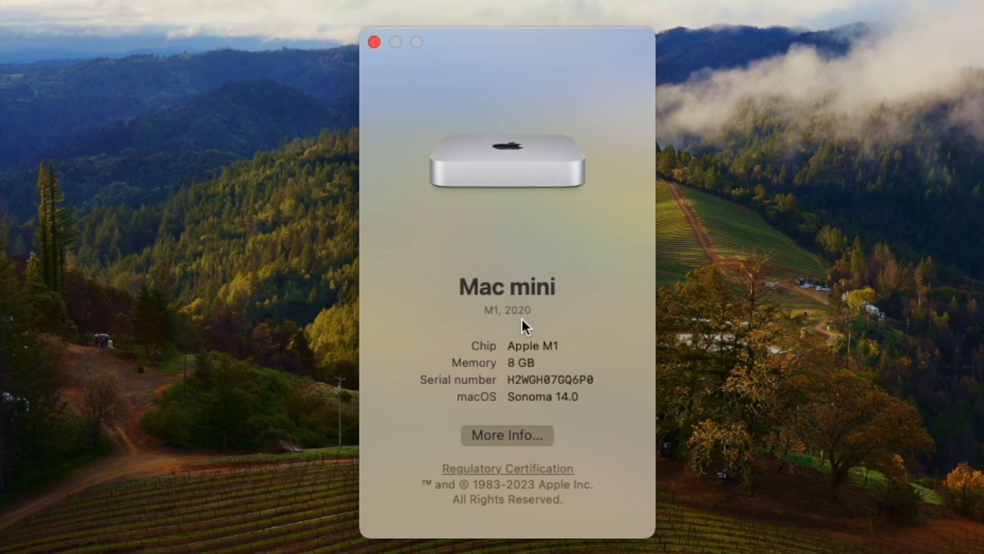
mouse_move(499, 329)
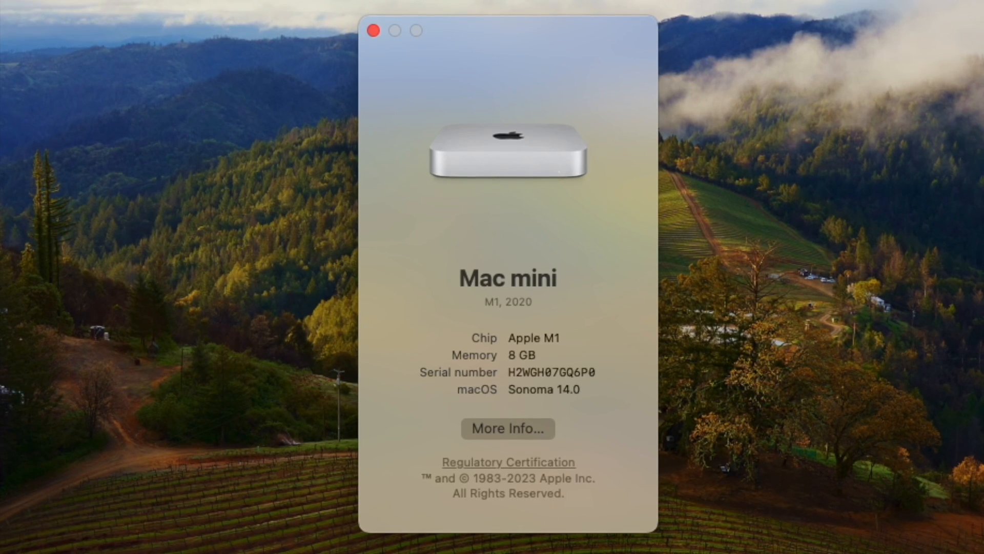
key("cmd+space")
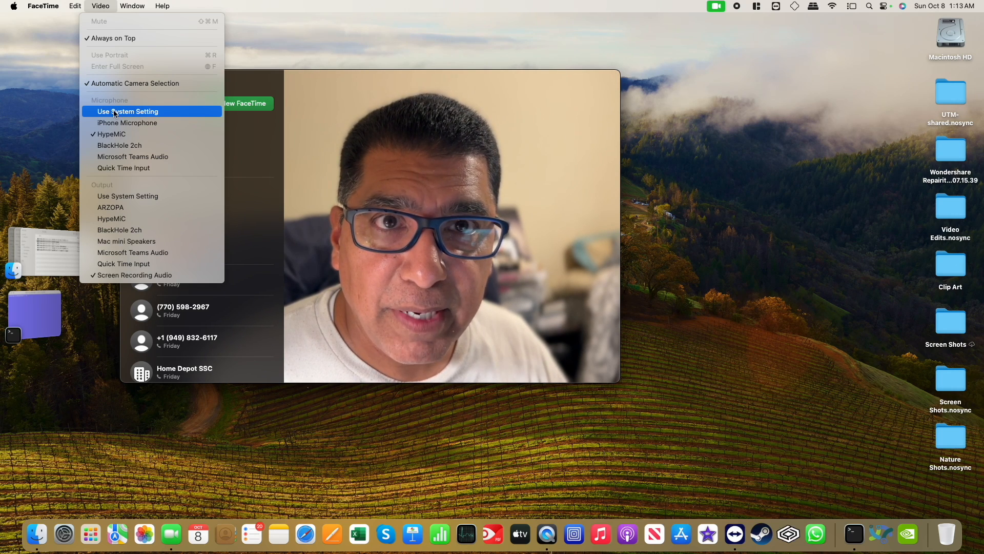
mouse_move(134, 83)
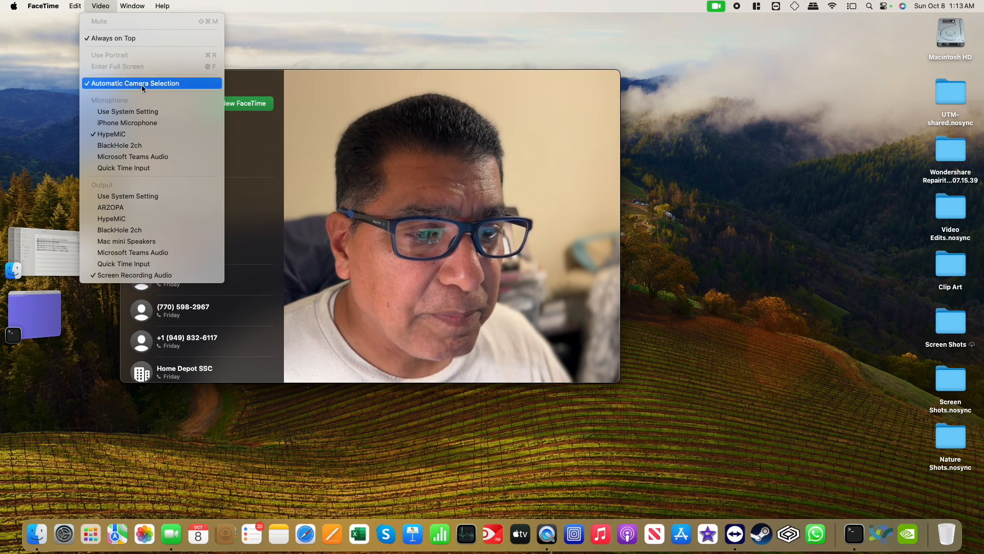
mouse_move(128, 111)
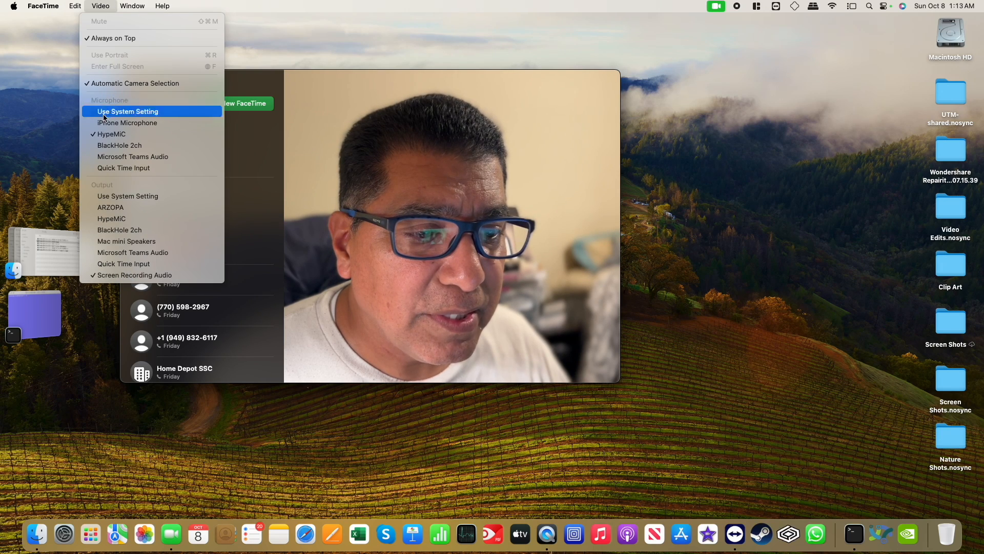
mouse_move(115, 67)
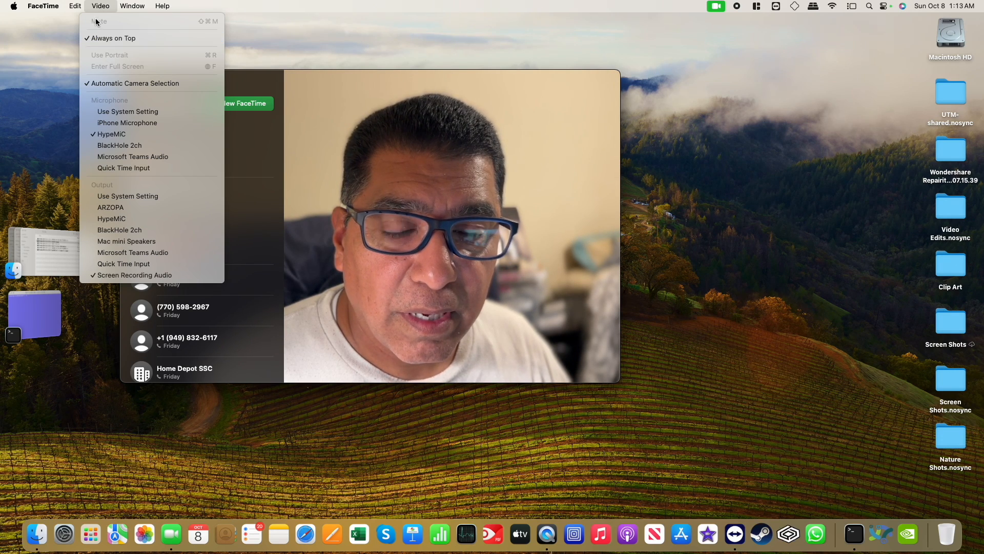
mouse_move(106, 72)
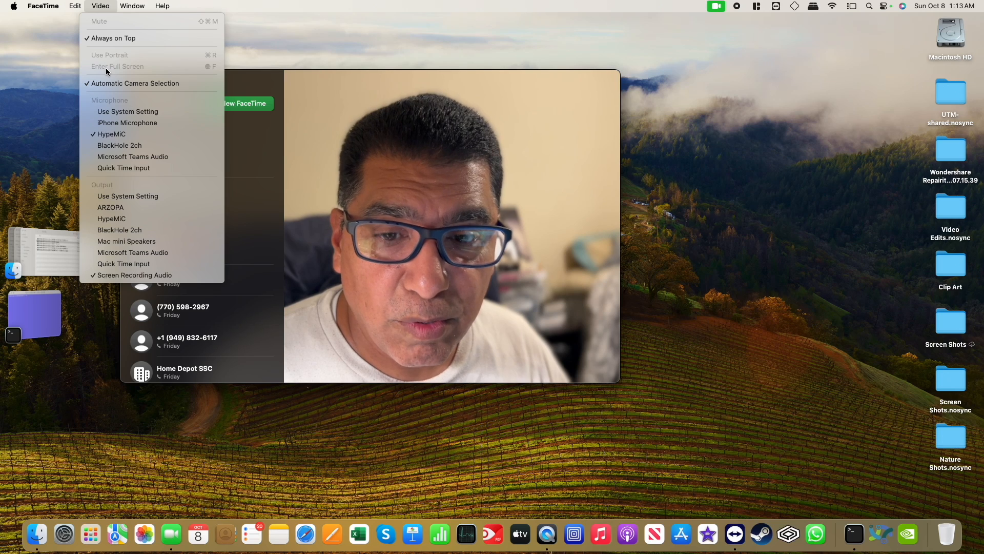
mouse_move(232, 112)
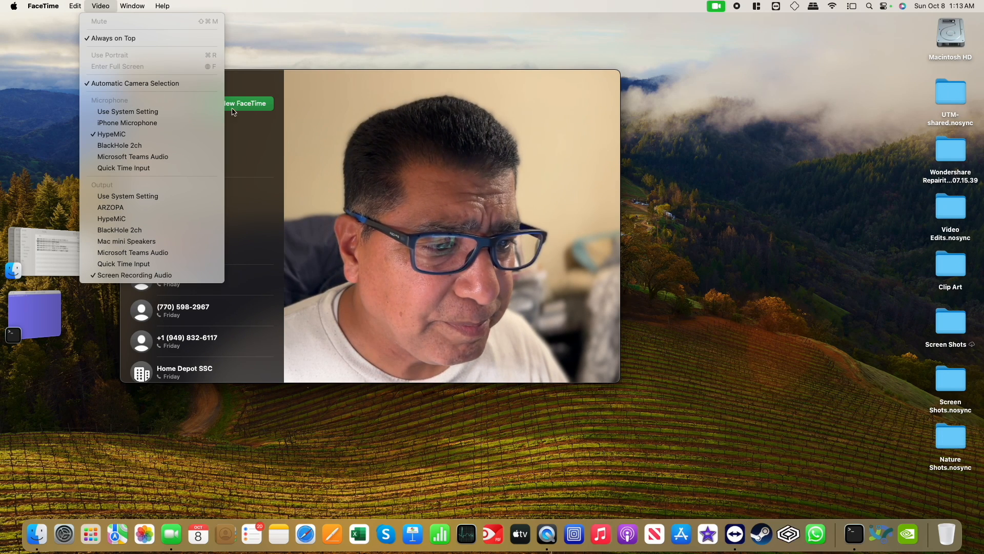
mouse_move(266, 119)
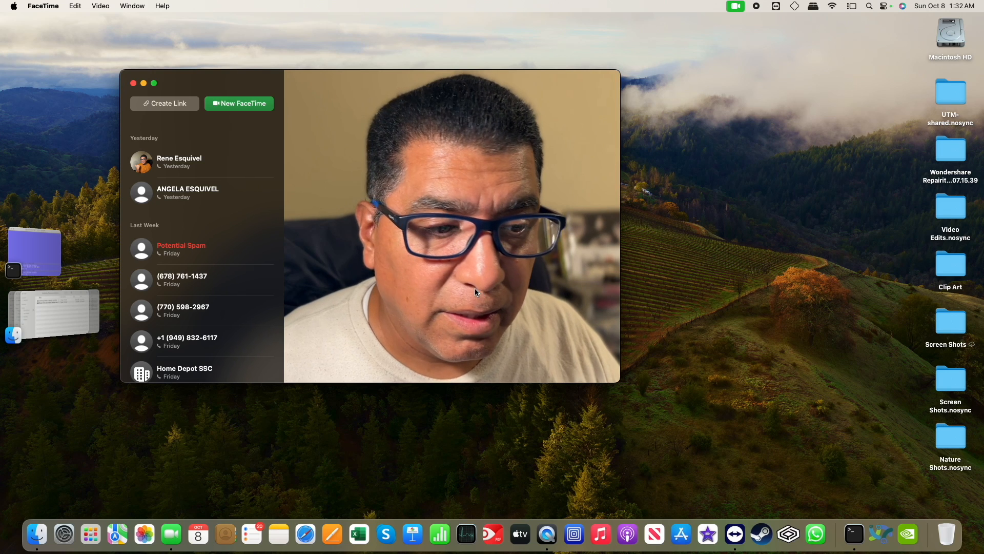
Review FaceTime's Video menu, then show Video Effects from the menu-bar camera icon
left_click(100, 6)
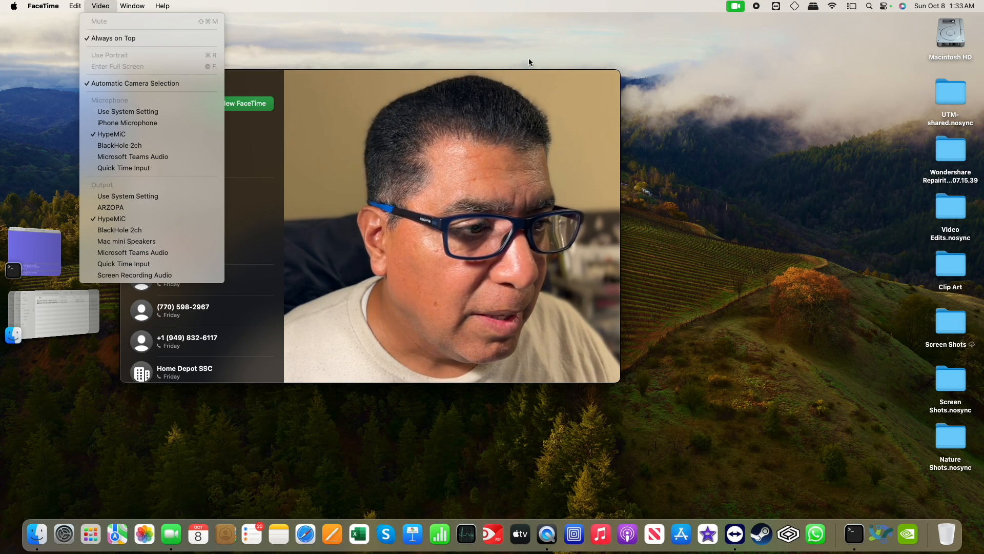
left_click(734, 5)
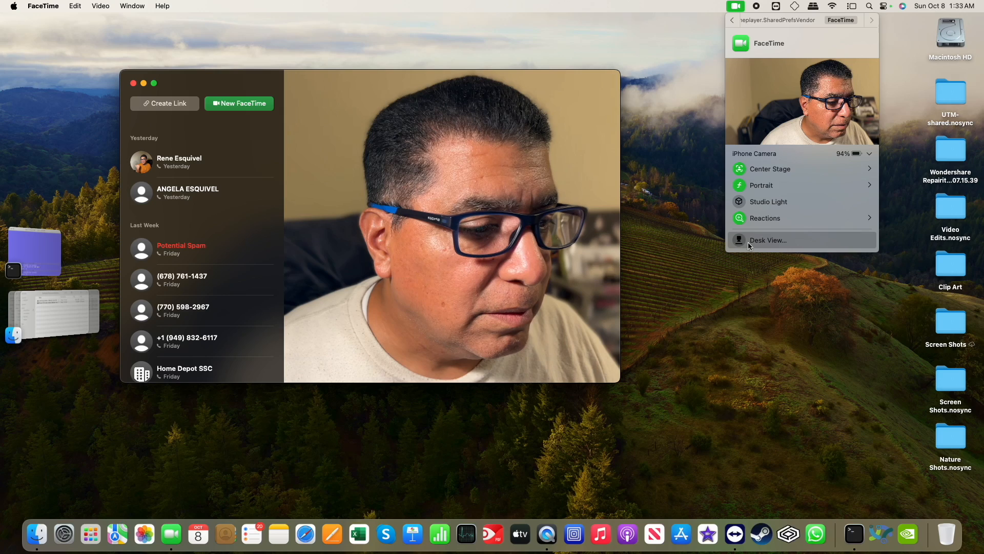
mouse_move(777, 17)
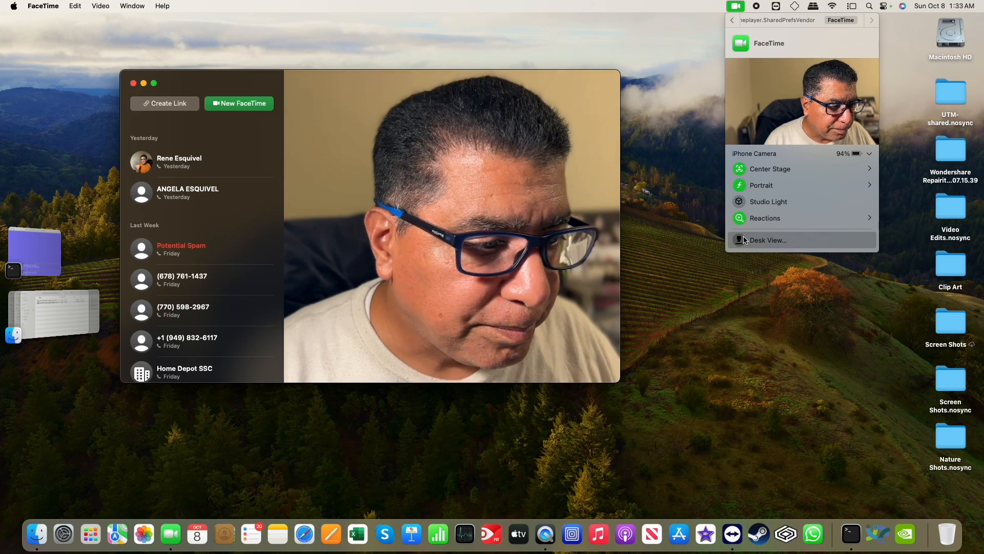
Launch Desk View from the Video Effects menu to show the desk alignment setup
left_click(765, 240)
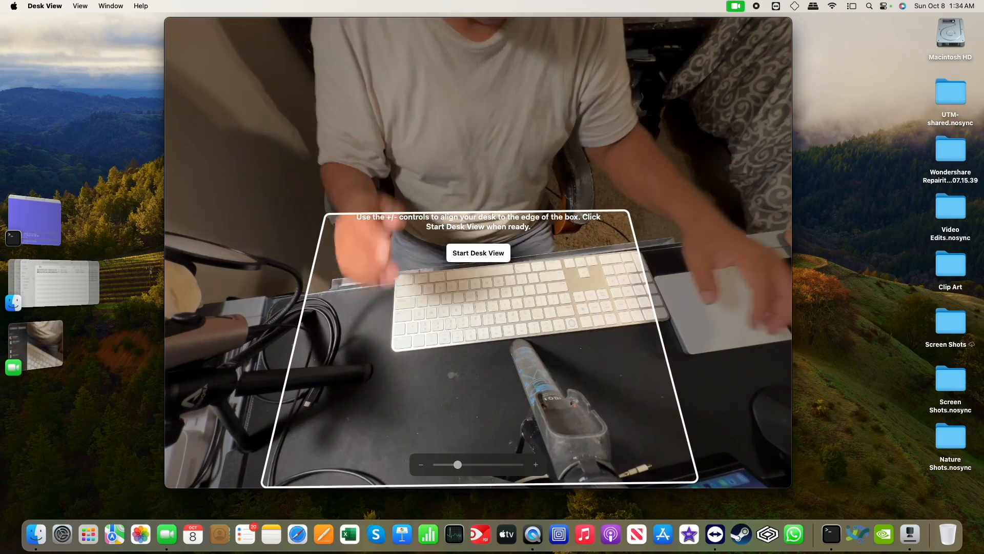
Start Desk View's overhead desk feed, then close it to return to FaceTime
left_click(477, 252)
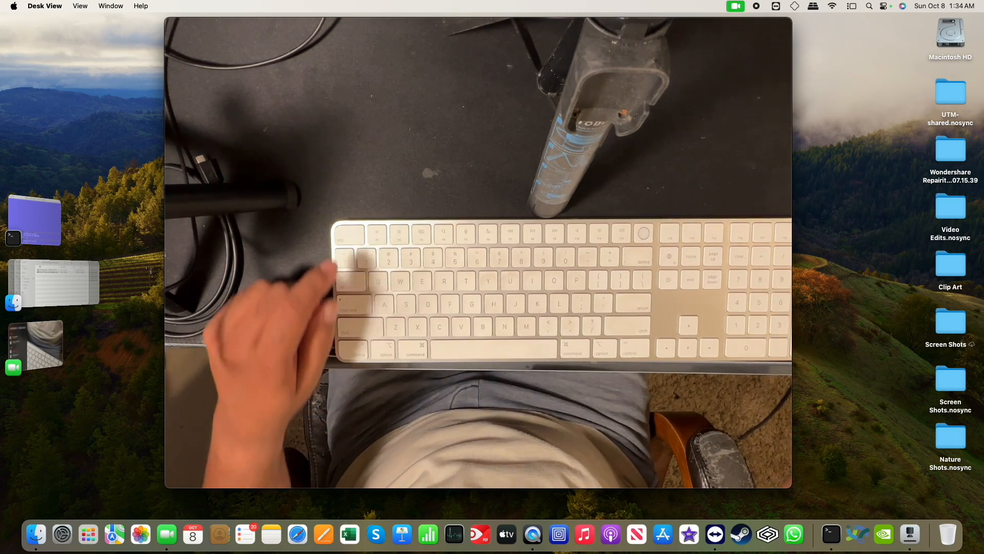
left_click(171, 534)
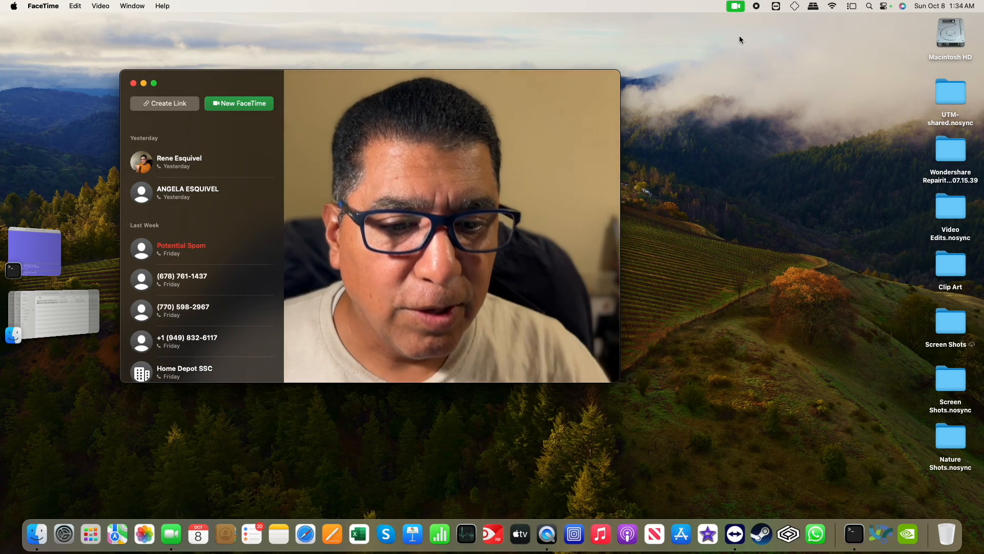
Reopen Video Effects listing Center Stage, Portrait, Studio Light, Reactions and Desk View
left_click(735, 6)
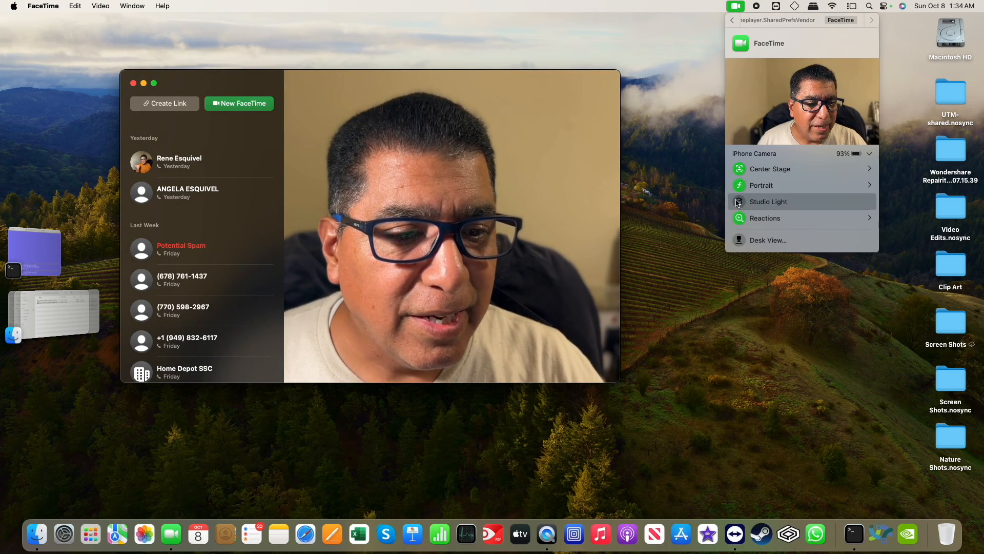
mouse_move(761, 185)
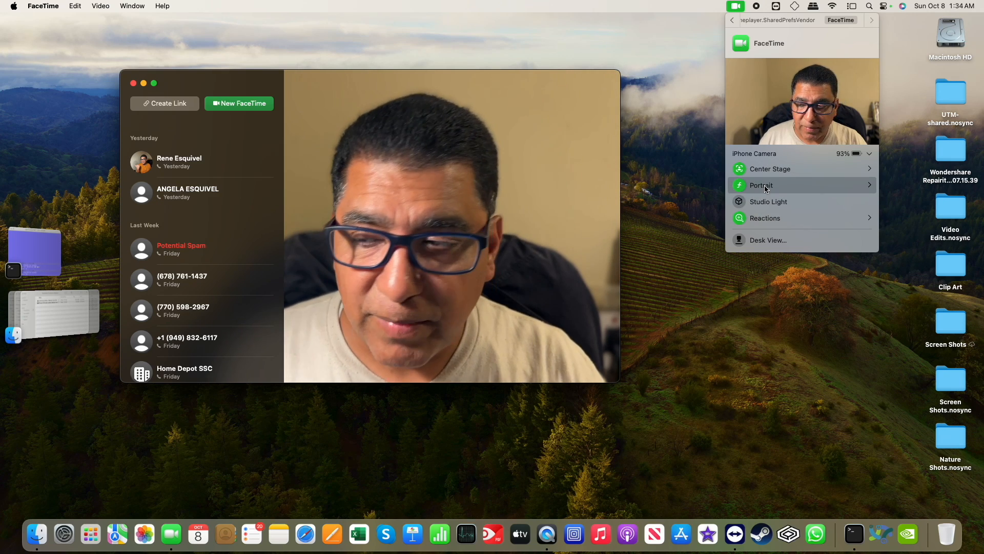